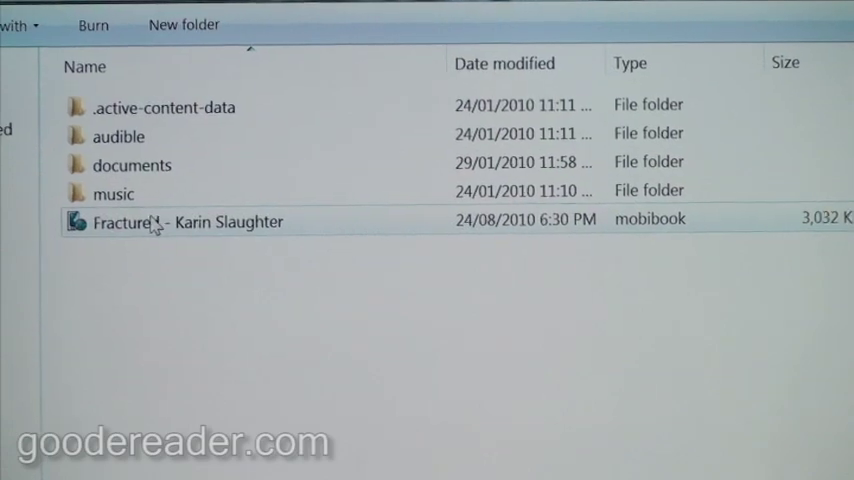
- Browse the Kindle drive and enter its documents folder listing Fractured and Kindle_Users_Guide
left_click(186, 220)
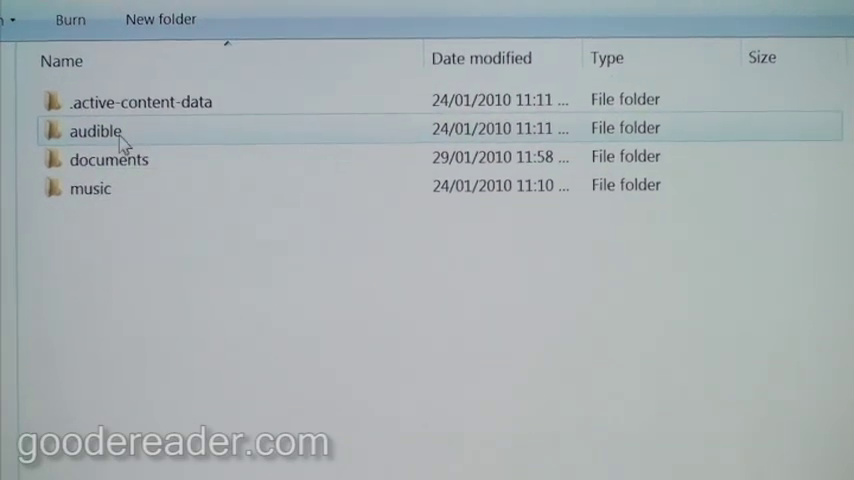
left_click(96, 164)
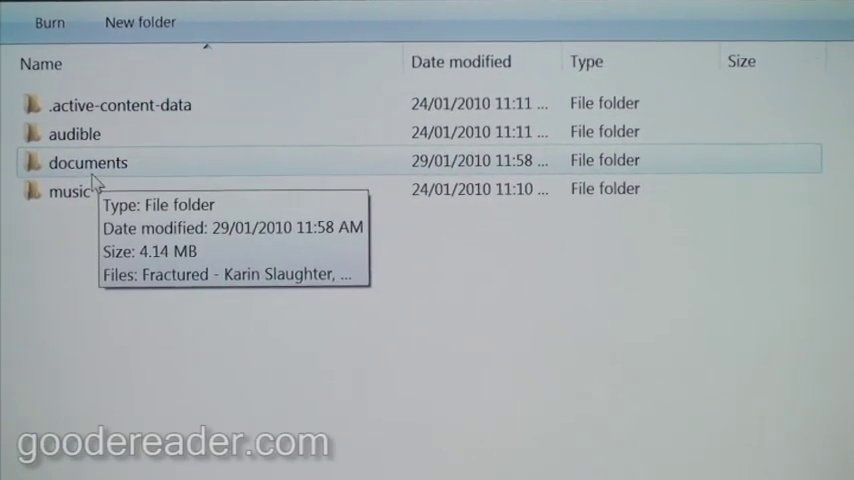
mouse_move(76, 190)
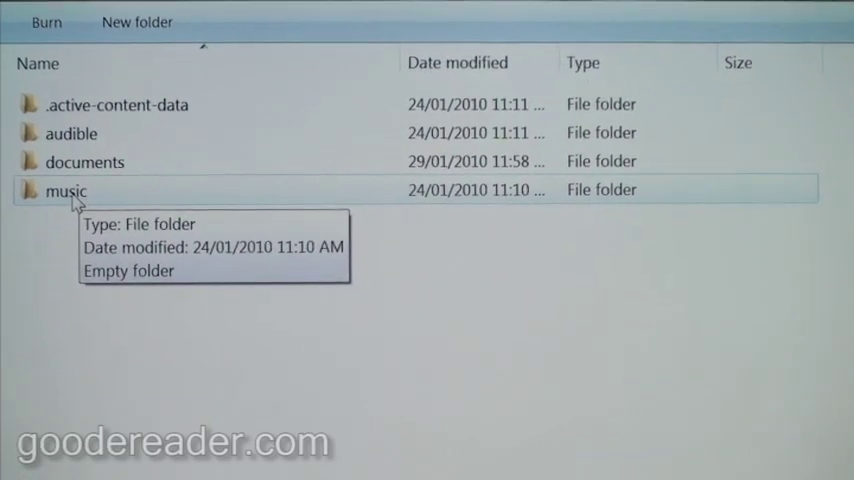
left_click(96, 172)
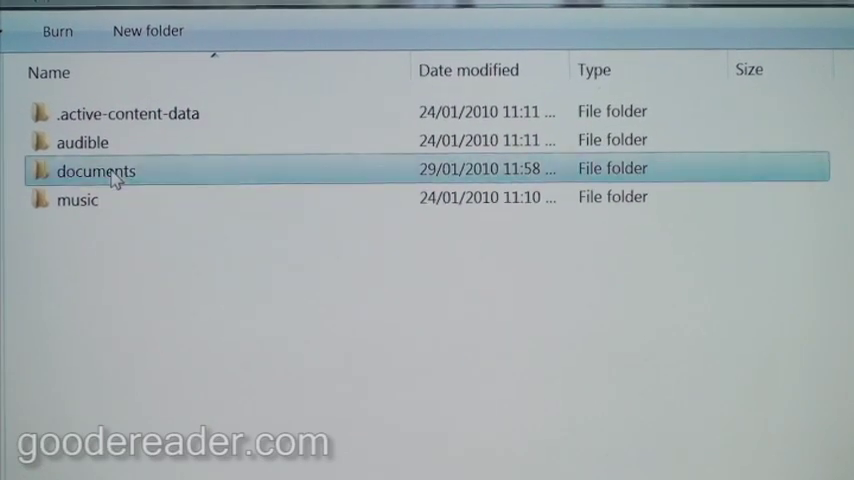
double_click(96, 172)
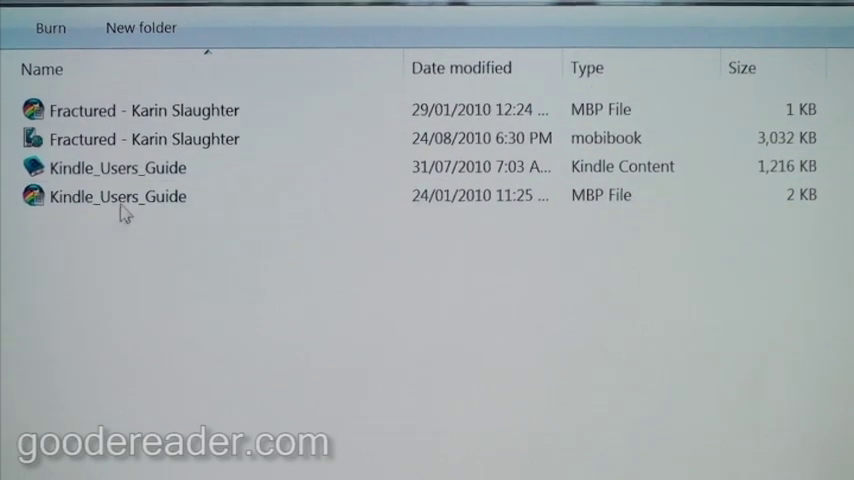
left_click(150, 140)
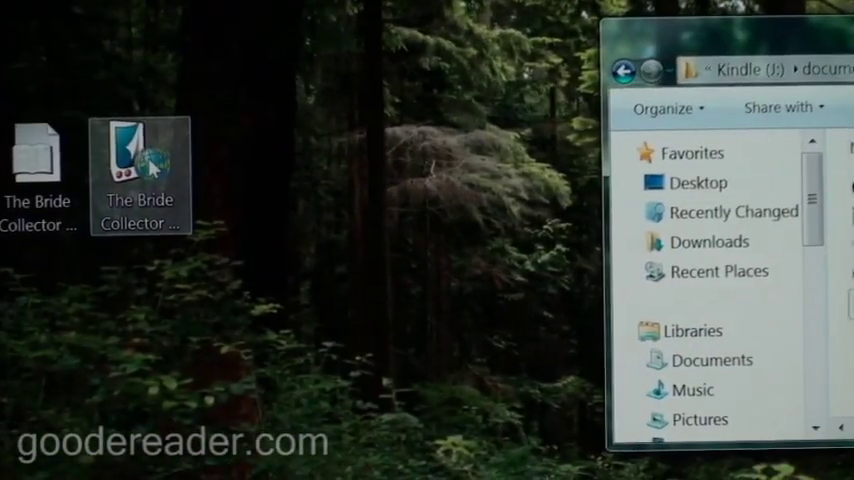
- Copy The Bride Collector from the desktop and paste it beside Fractured and the user guide
right_click(140, 176)
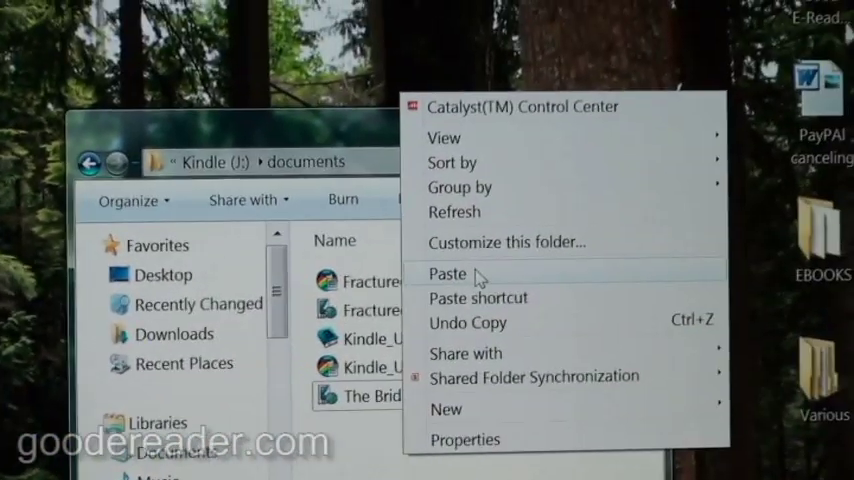
left_click(448, 272)
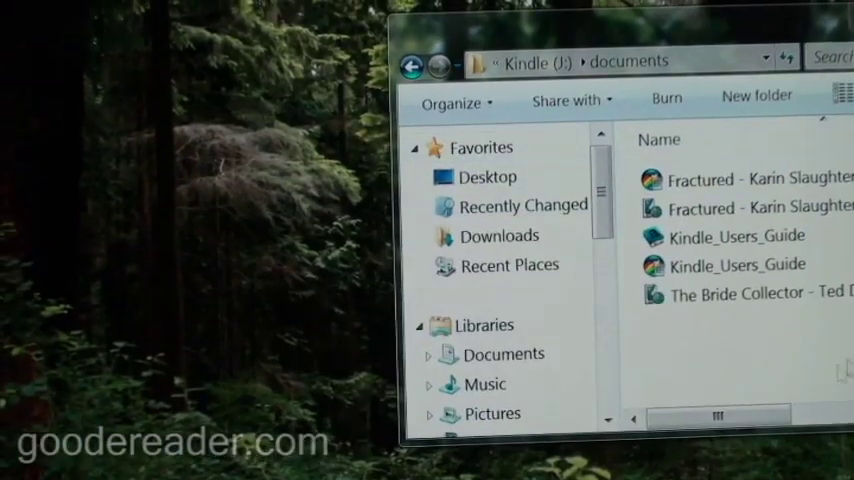